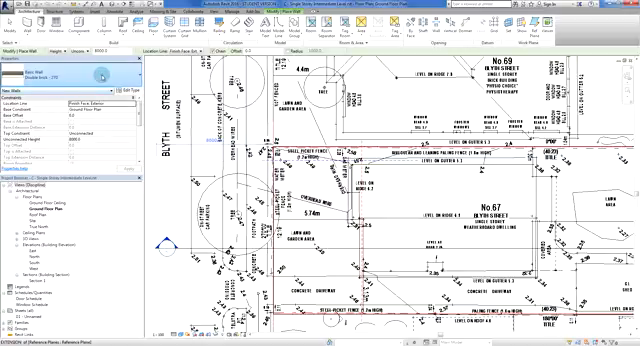
Step: Browse the Basic Wall types in the Type Selector, keeping Double brick - 270 current
click(70, 75)
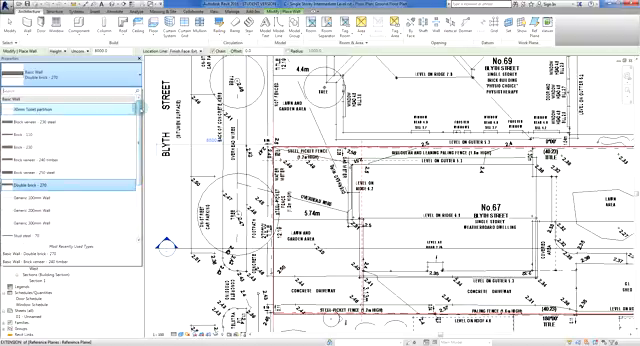
click(60, 156)
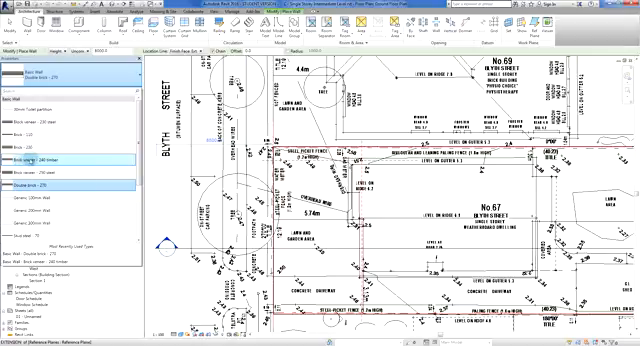
click(60, 130)
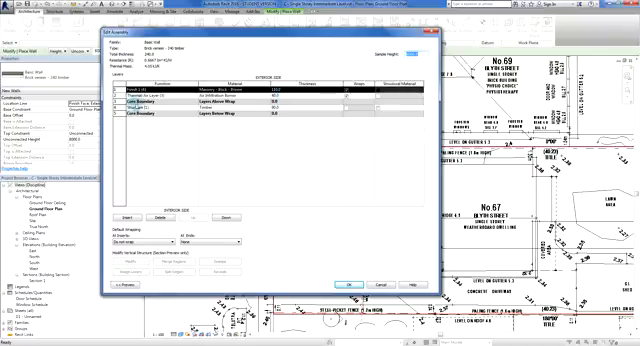
Step: Show the brick, air barrier and timber core layers of Brick veneer - 240 timber
click(150, 104)
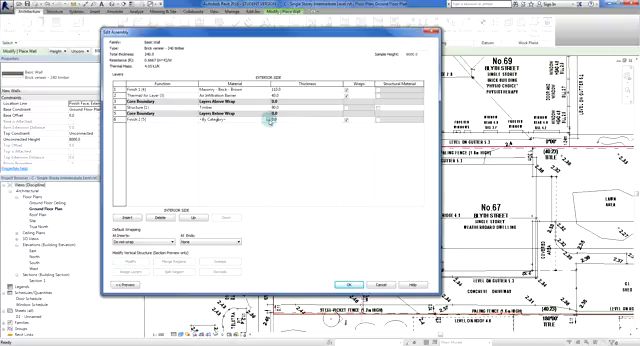
Step: Choose Gypsum Wall Board for the new finish layer and review its Sand cut pattern
click(207, 119)
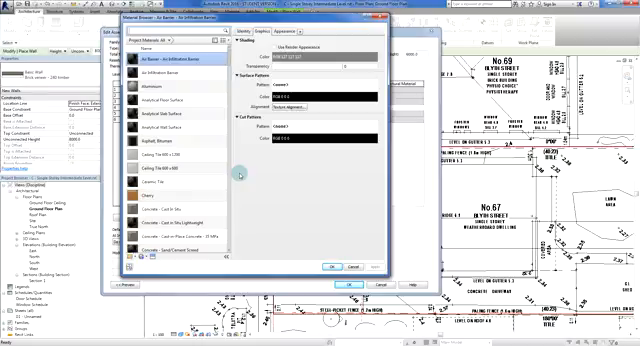
mouse_move(262, 180)
text(gyp)
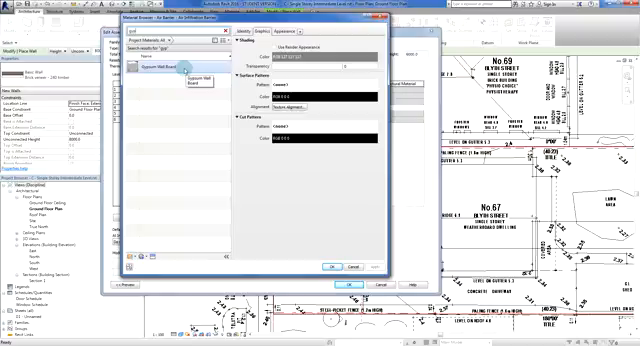
click(165, 69)
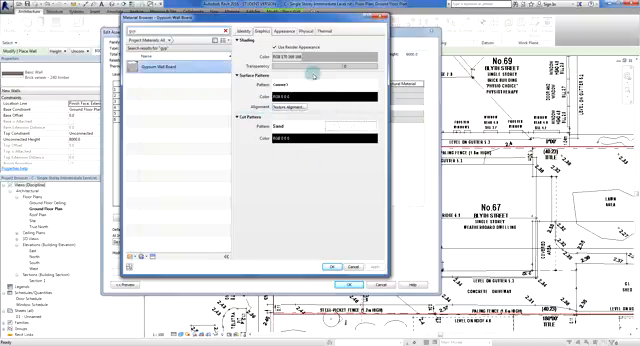
mouse_move(311, 153)
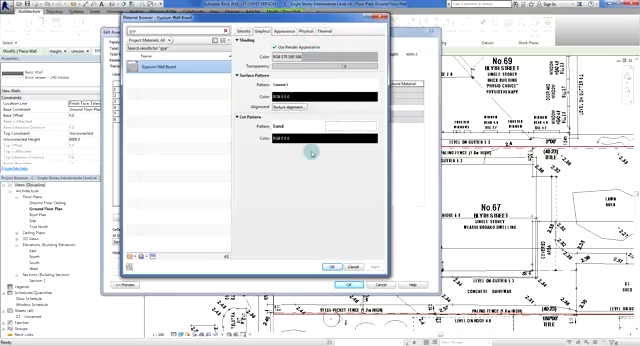
mouse_move(313, 248)
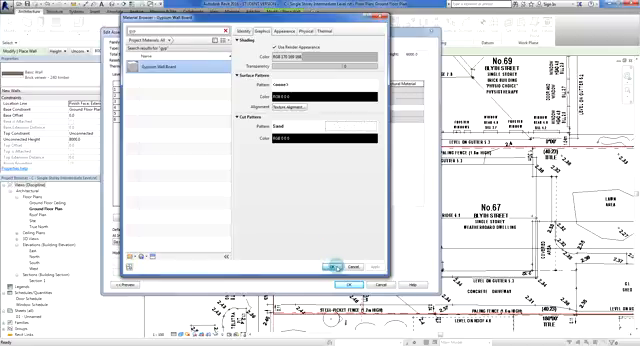
Step: Confirm the Gypsum Wall Board material and return to Brick veneer - 240 timber Type Properties
click(328, 270)
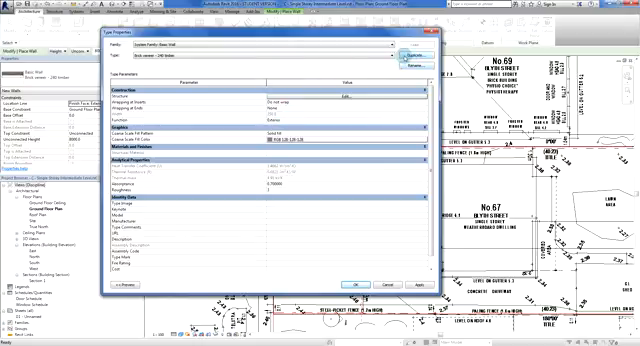
Step: Duplicate the wall type as 'Brick veneer - 240 timber + 10mm Plaster'
click(408, 60)
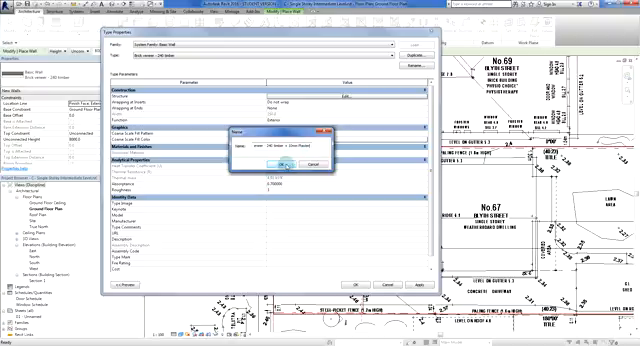
click(291, 165)
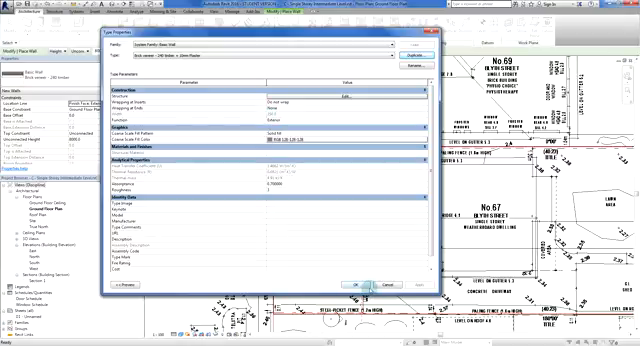
click(350, 285)
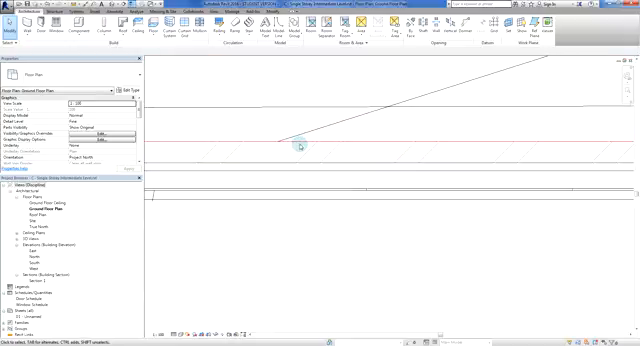
mouse_move(257, 153)
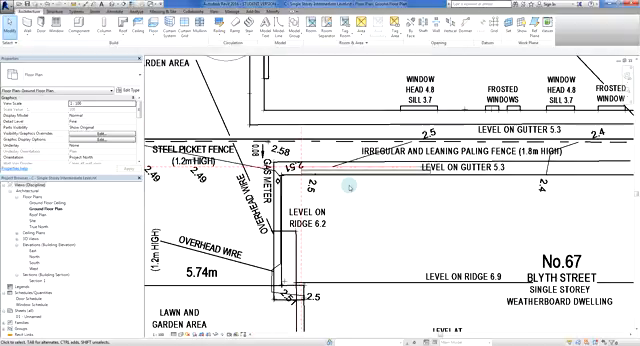
scroll(up, 3)
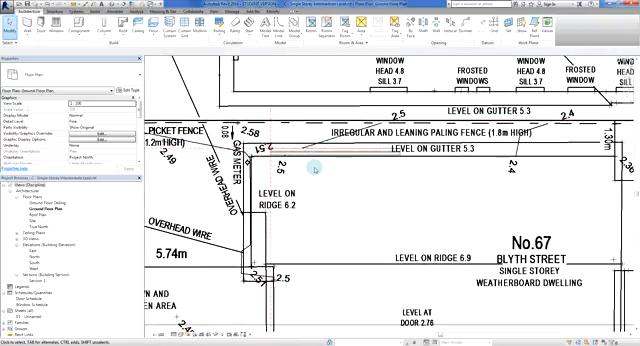